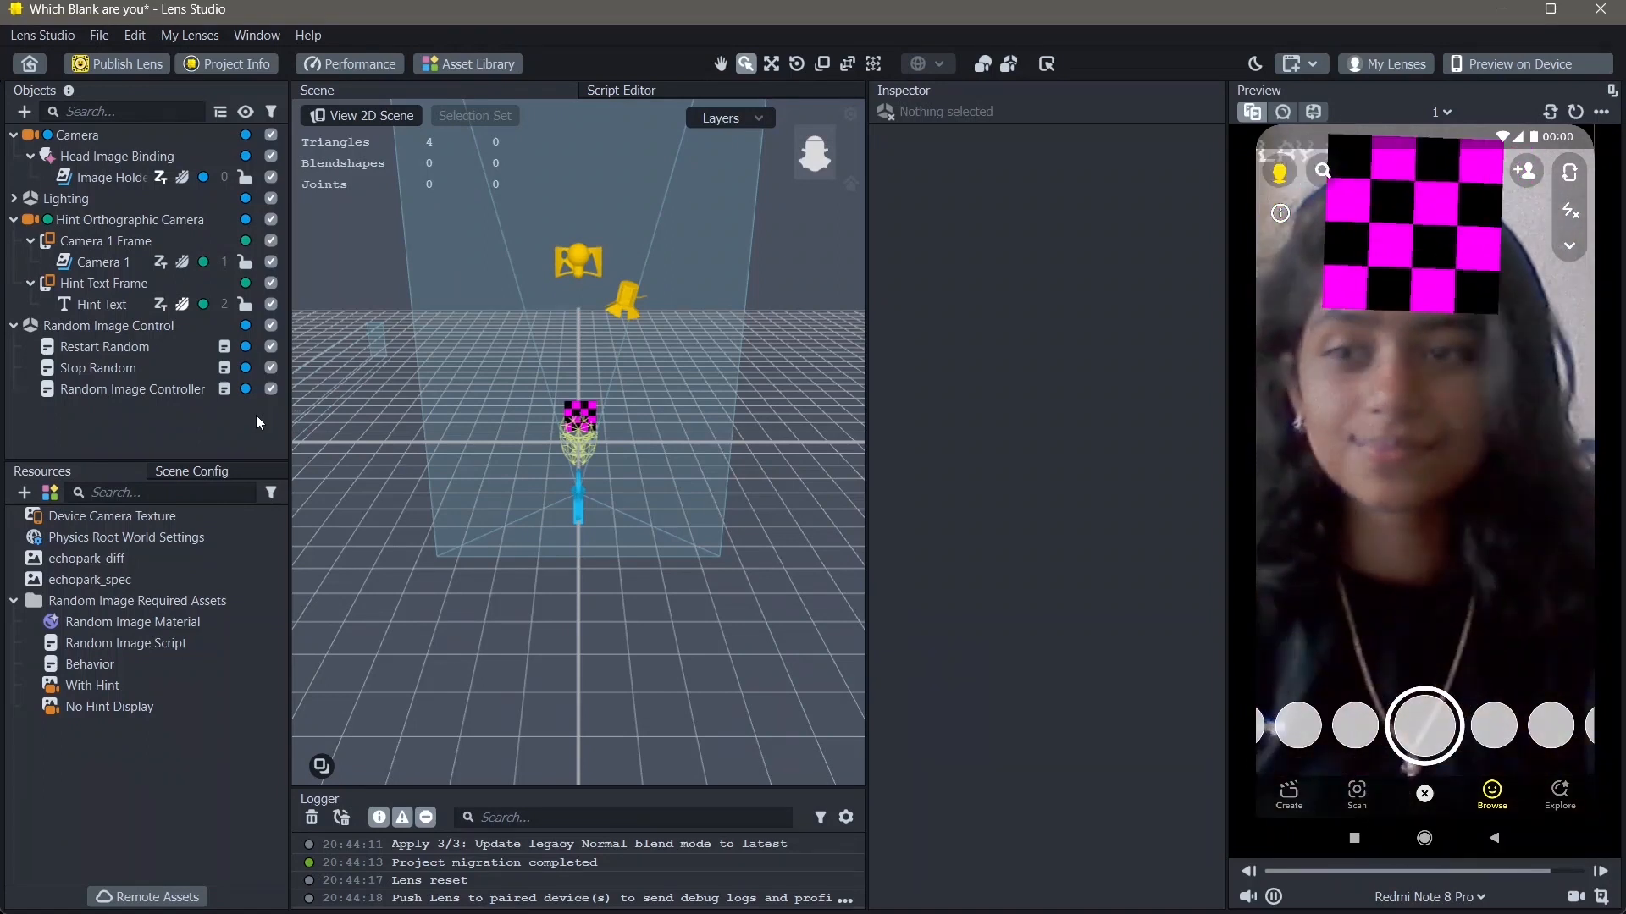
- Inspect the Random Image Material and With Hint assets, then the Random Image Controller objects
{"action": "left_click", "coordinate": [132, 621]}
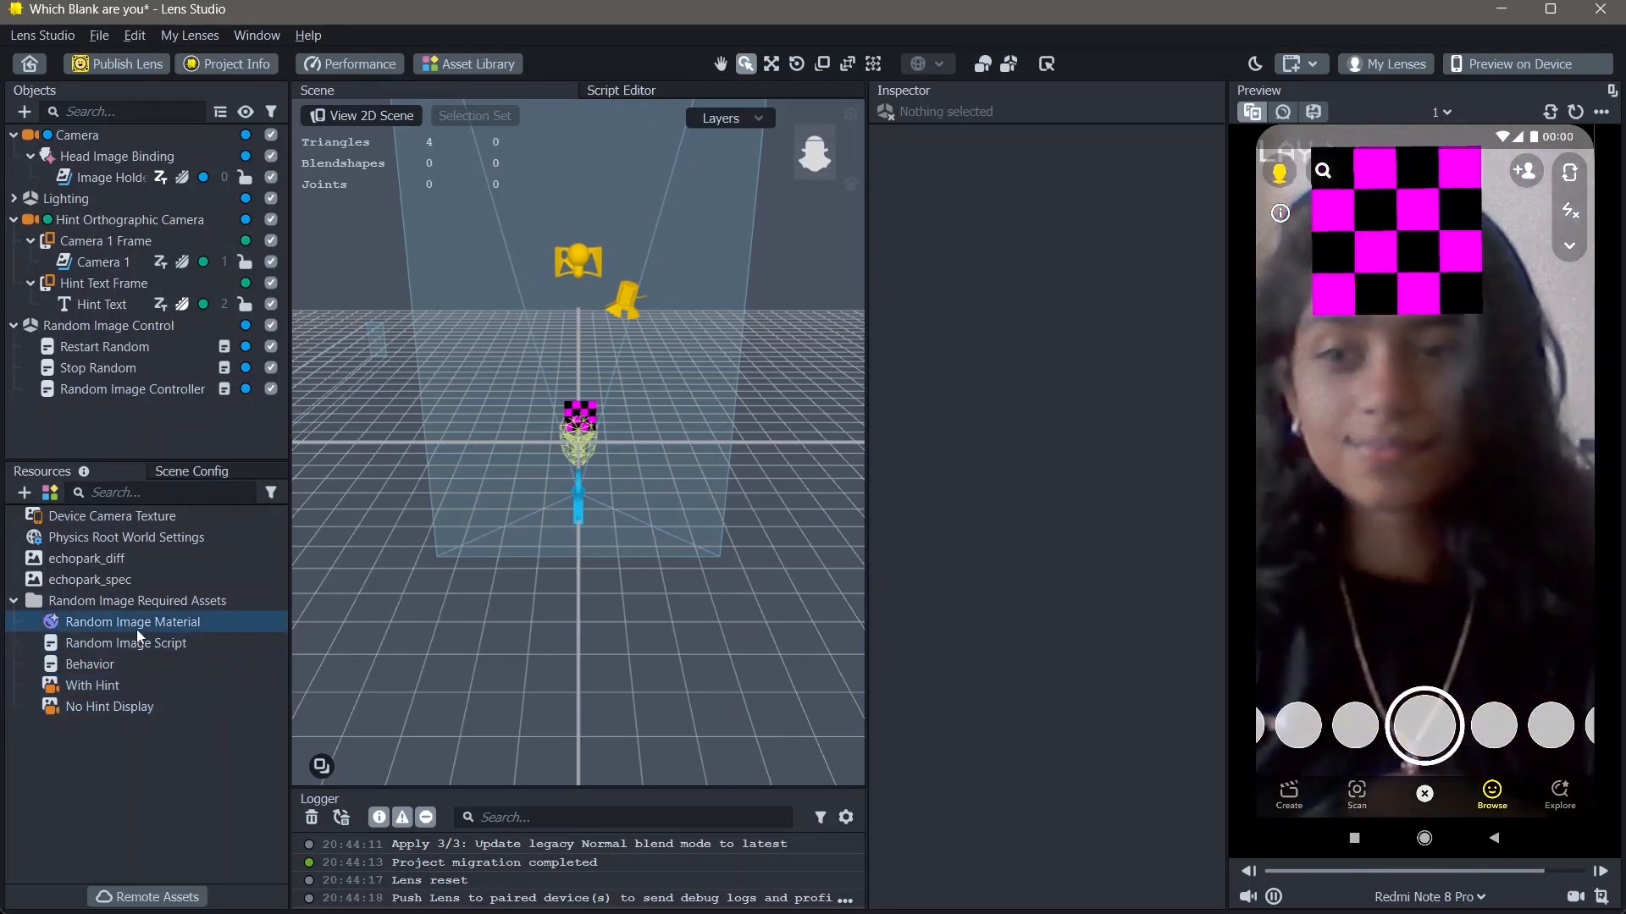
{"action": "left_click", "coordinate": [92, 685]}
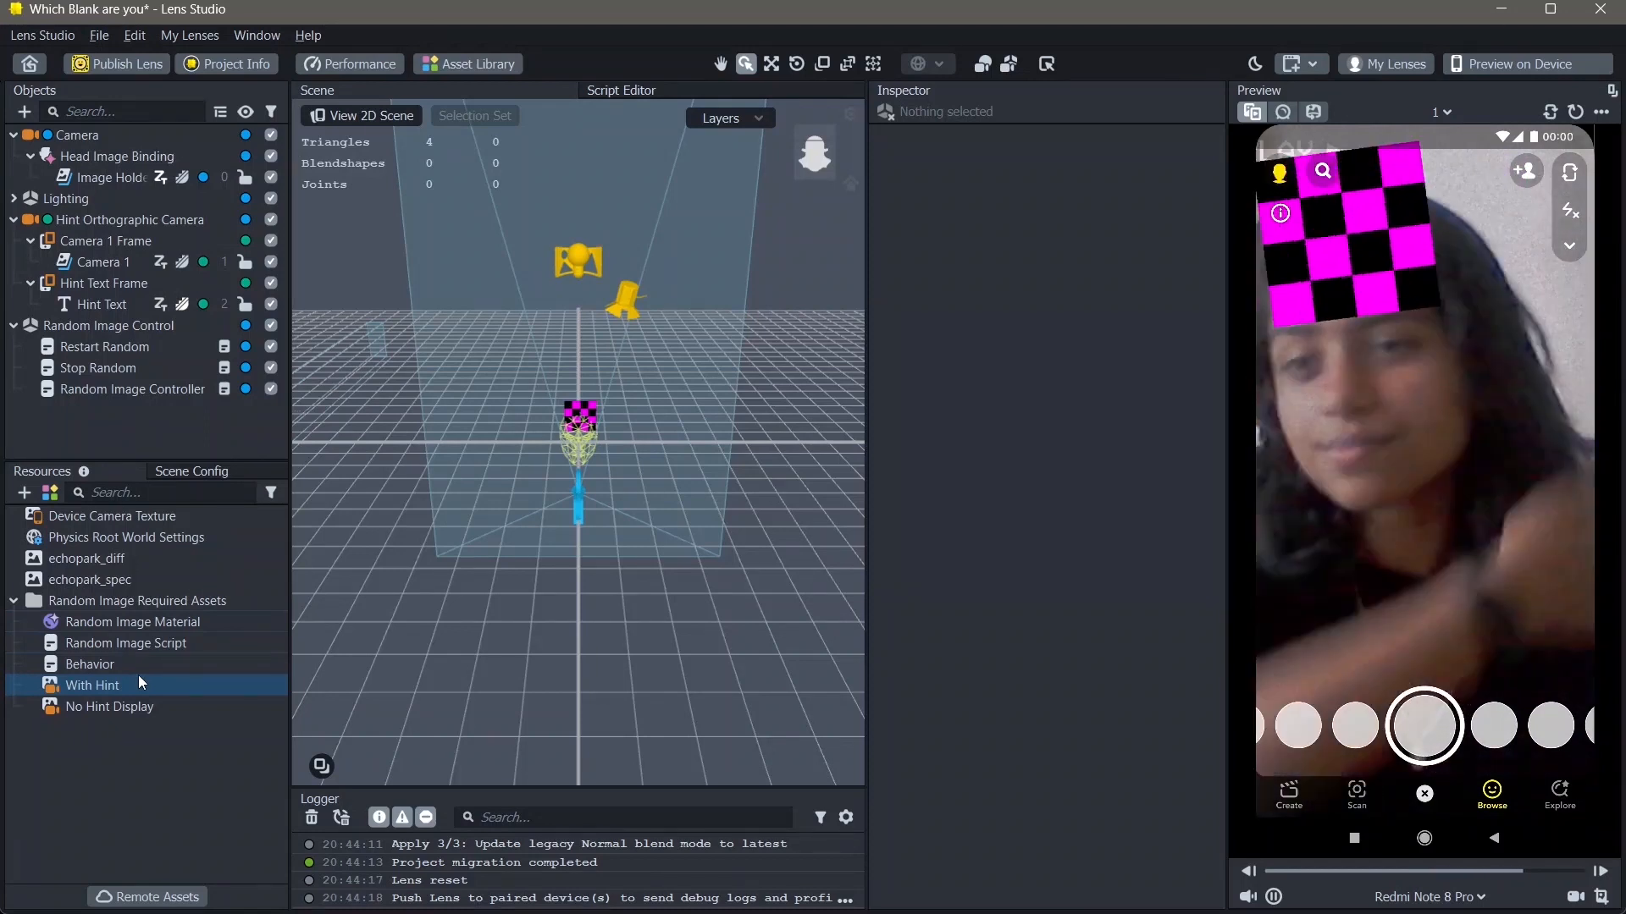
{"action": "left_click", "coordinate": [97, 368]}
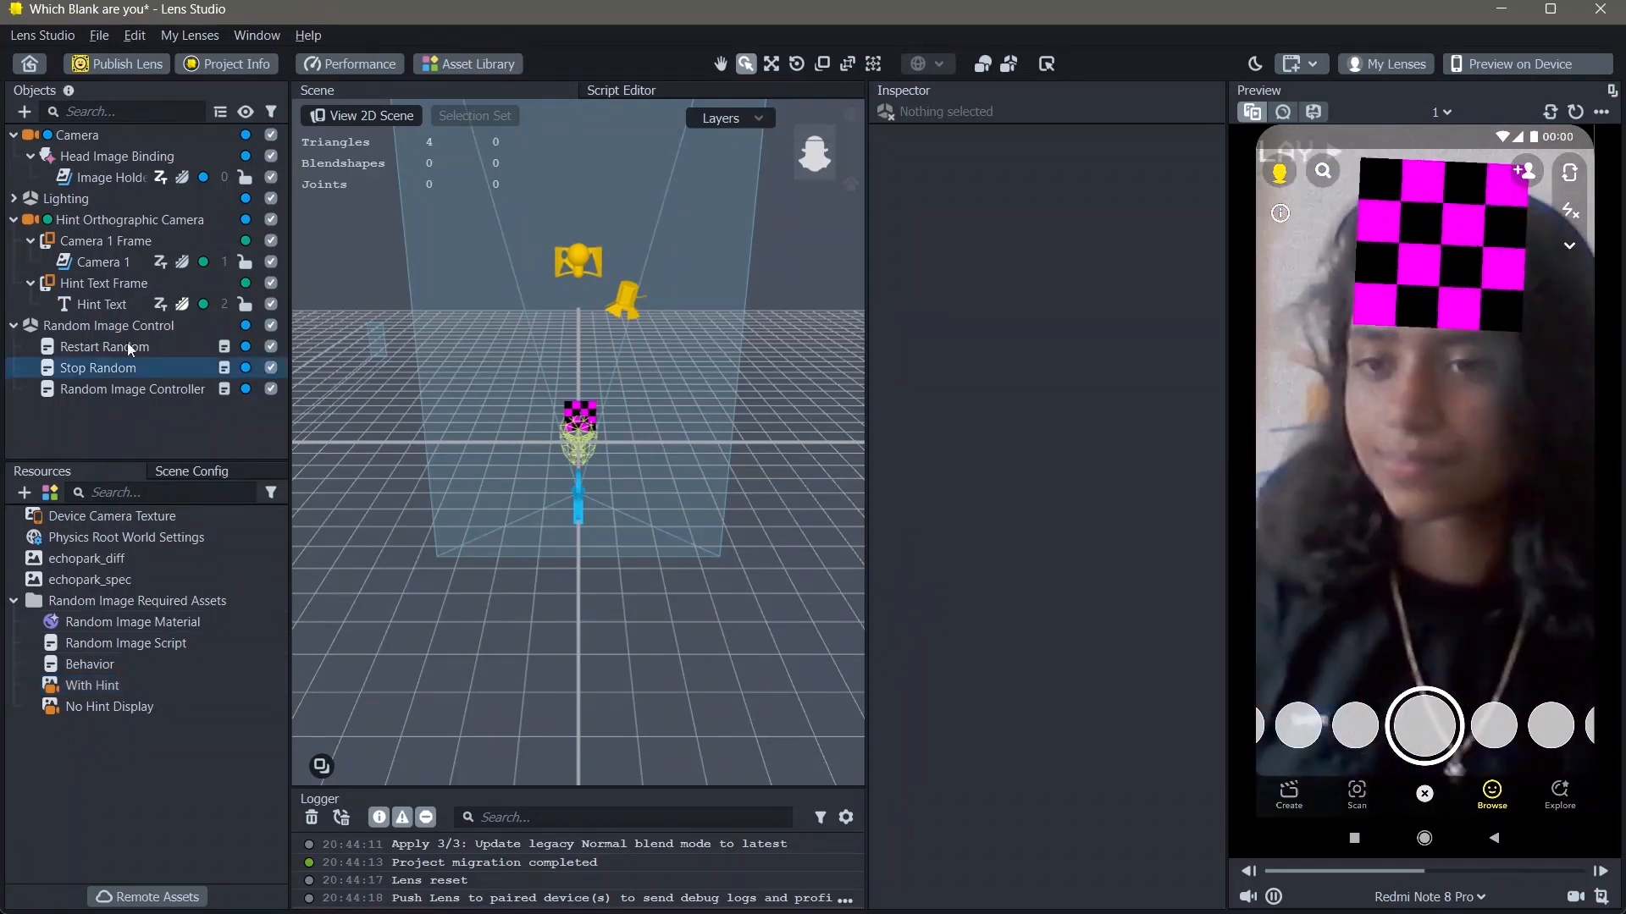
{"action": "left_click", "coordinate": [108, 325]}
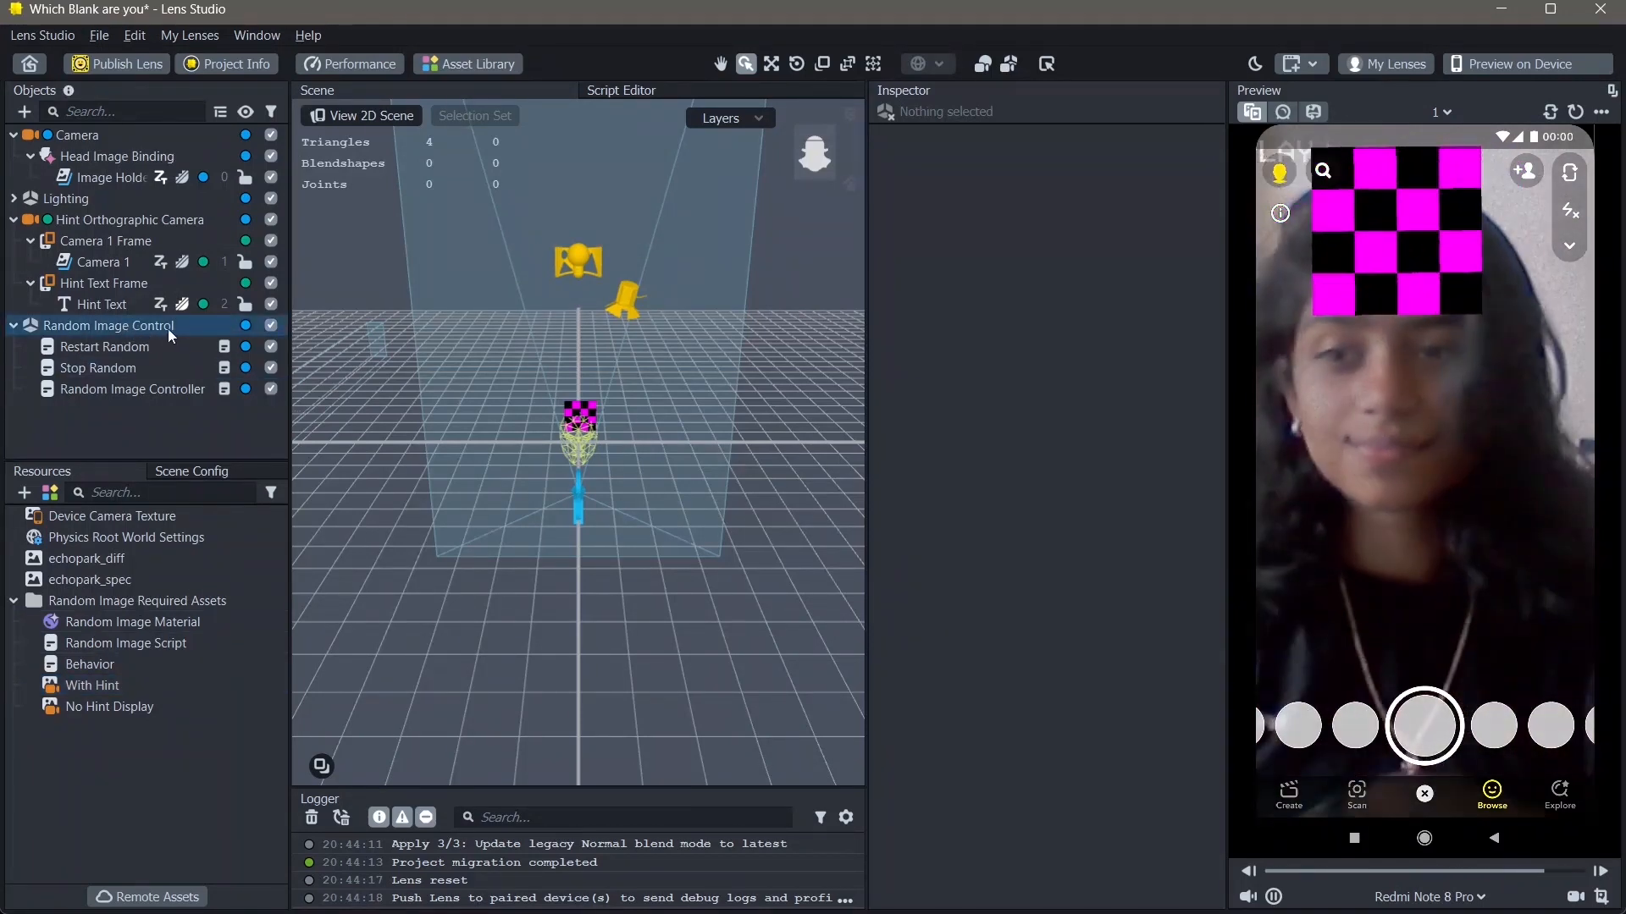
{"action": "left_click", "coordinate": [104, 282]}
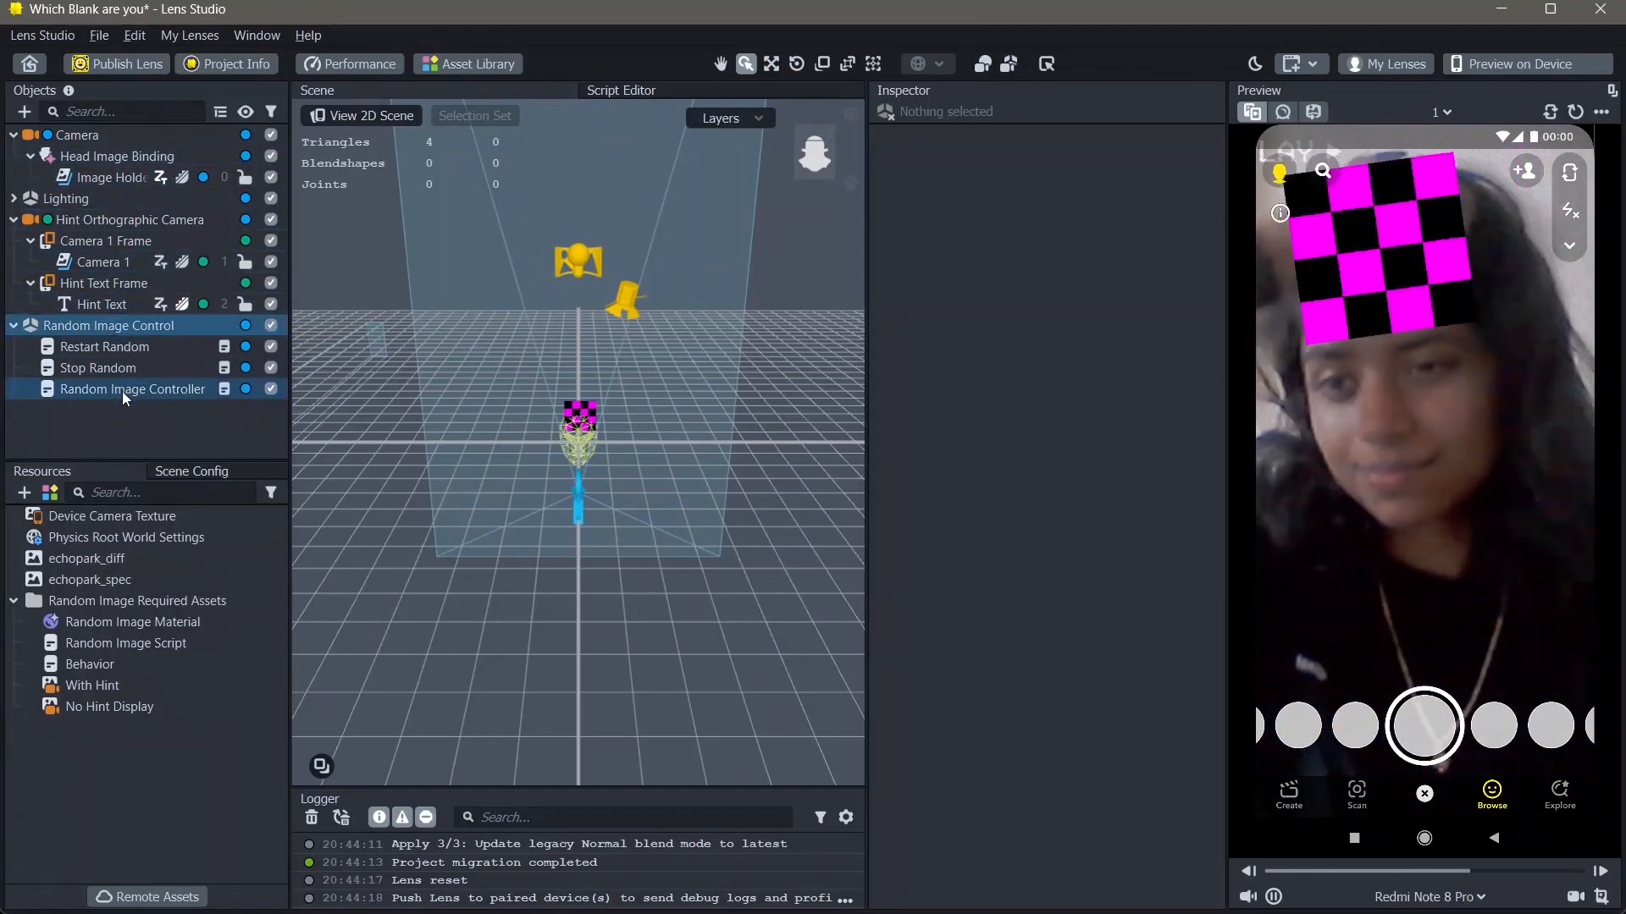
{"action": "left_click", "coordinate": [132, 389]}
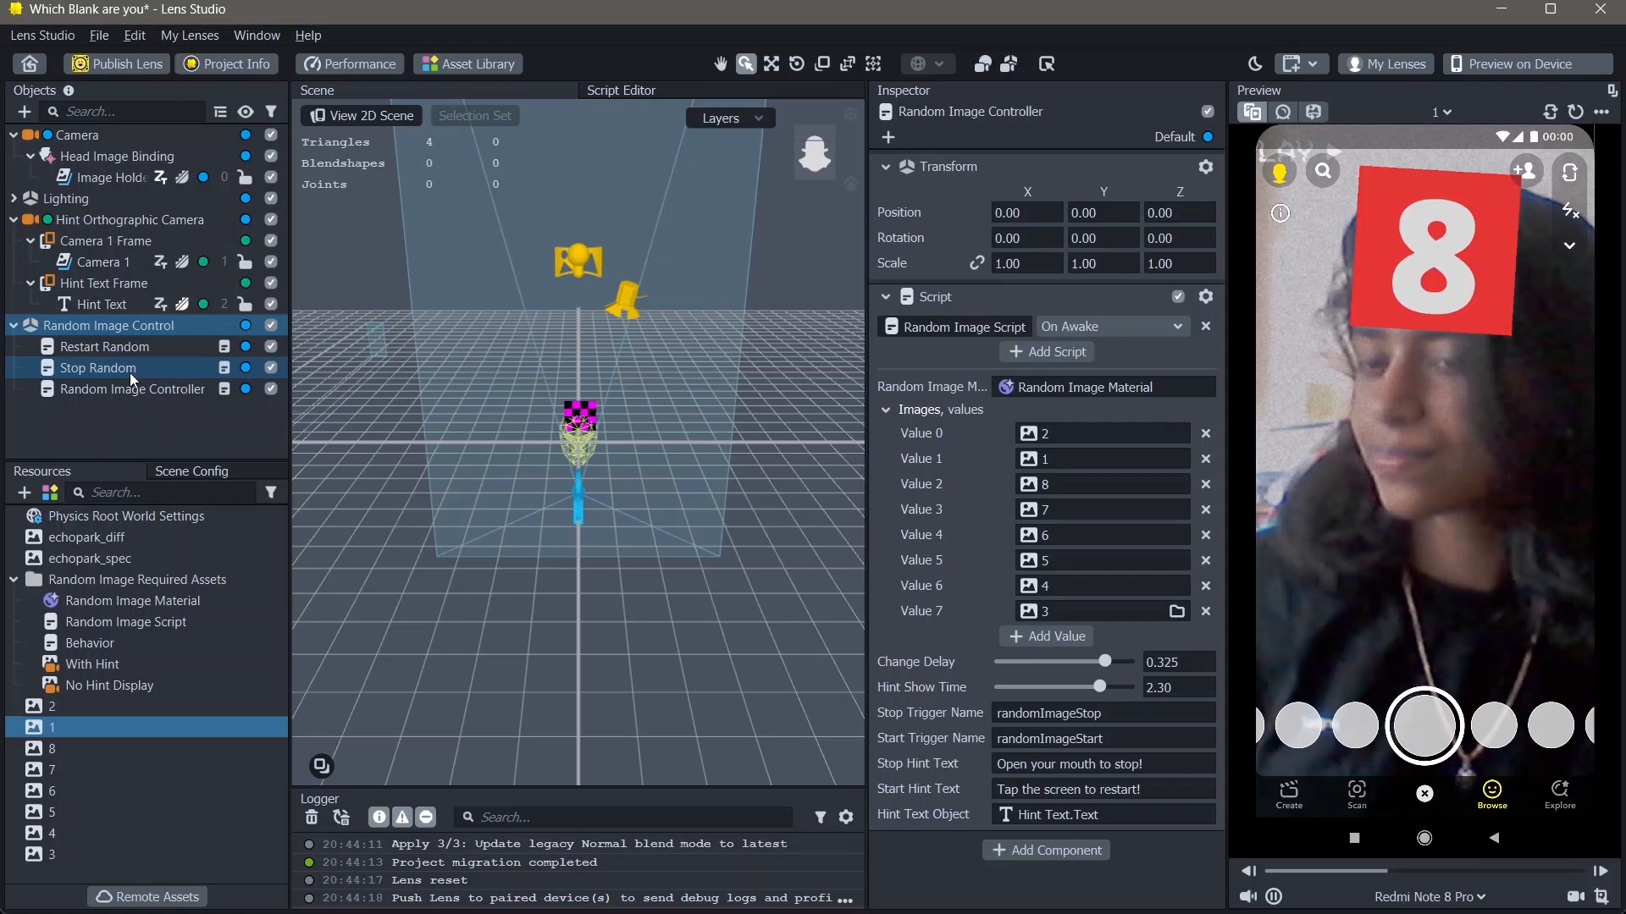
- Select Stop Random to view its Mouth Opened face-event behaviour settings
{"action": "left_click", "coordinate": [98, 368]}
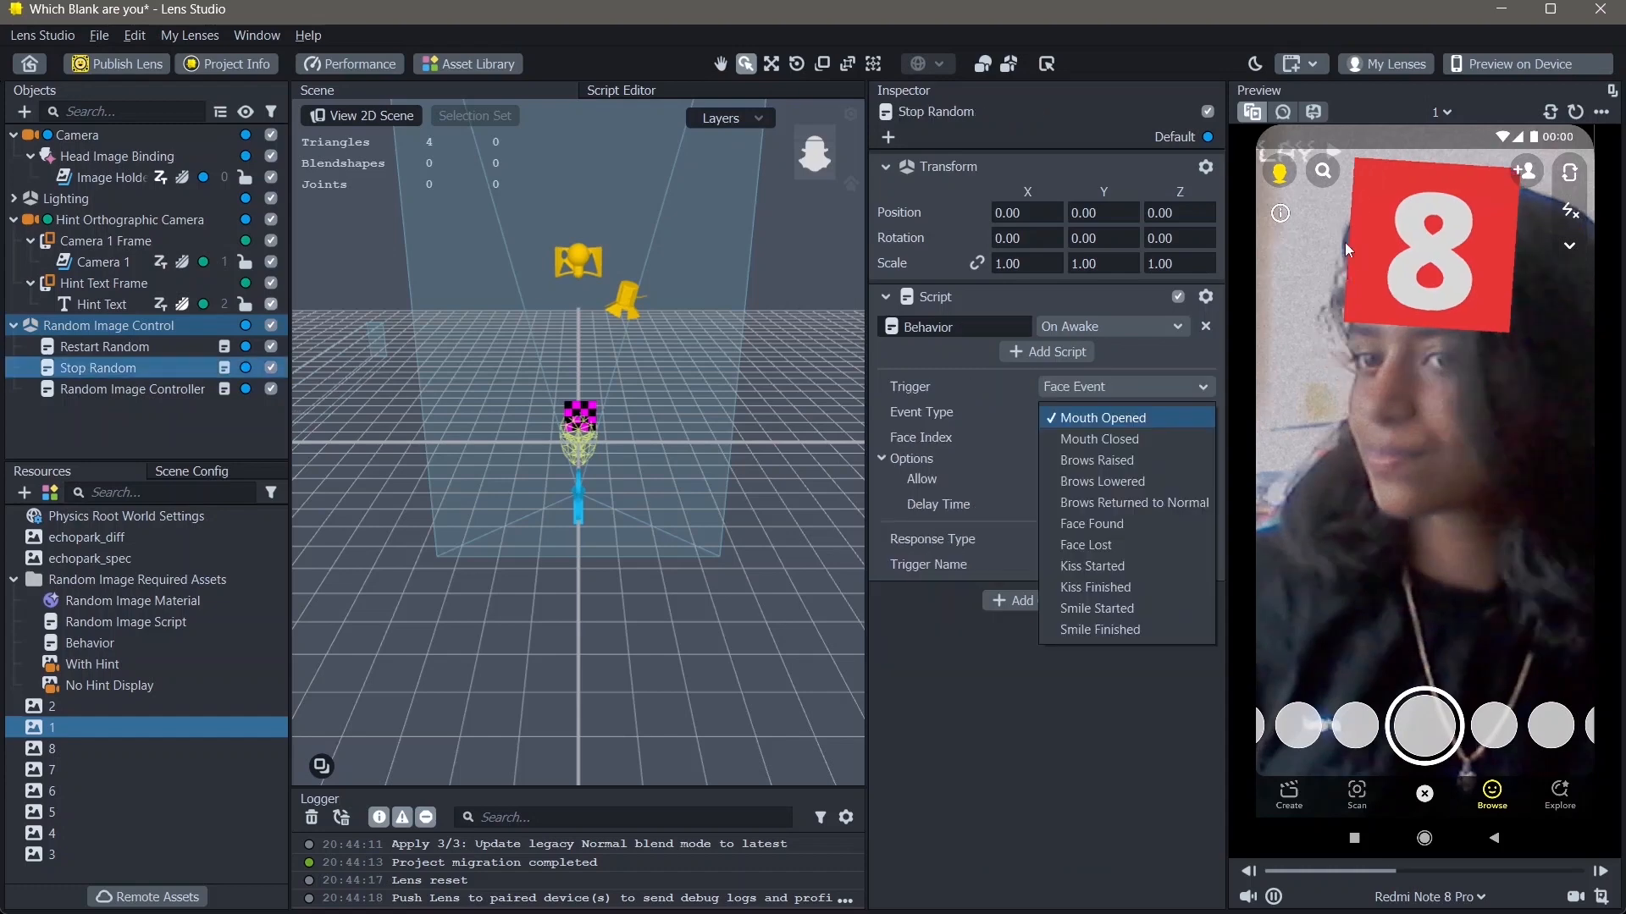
{"action": "mouse_move", "coordinate": [1350, 272]}
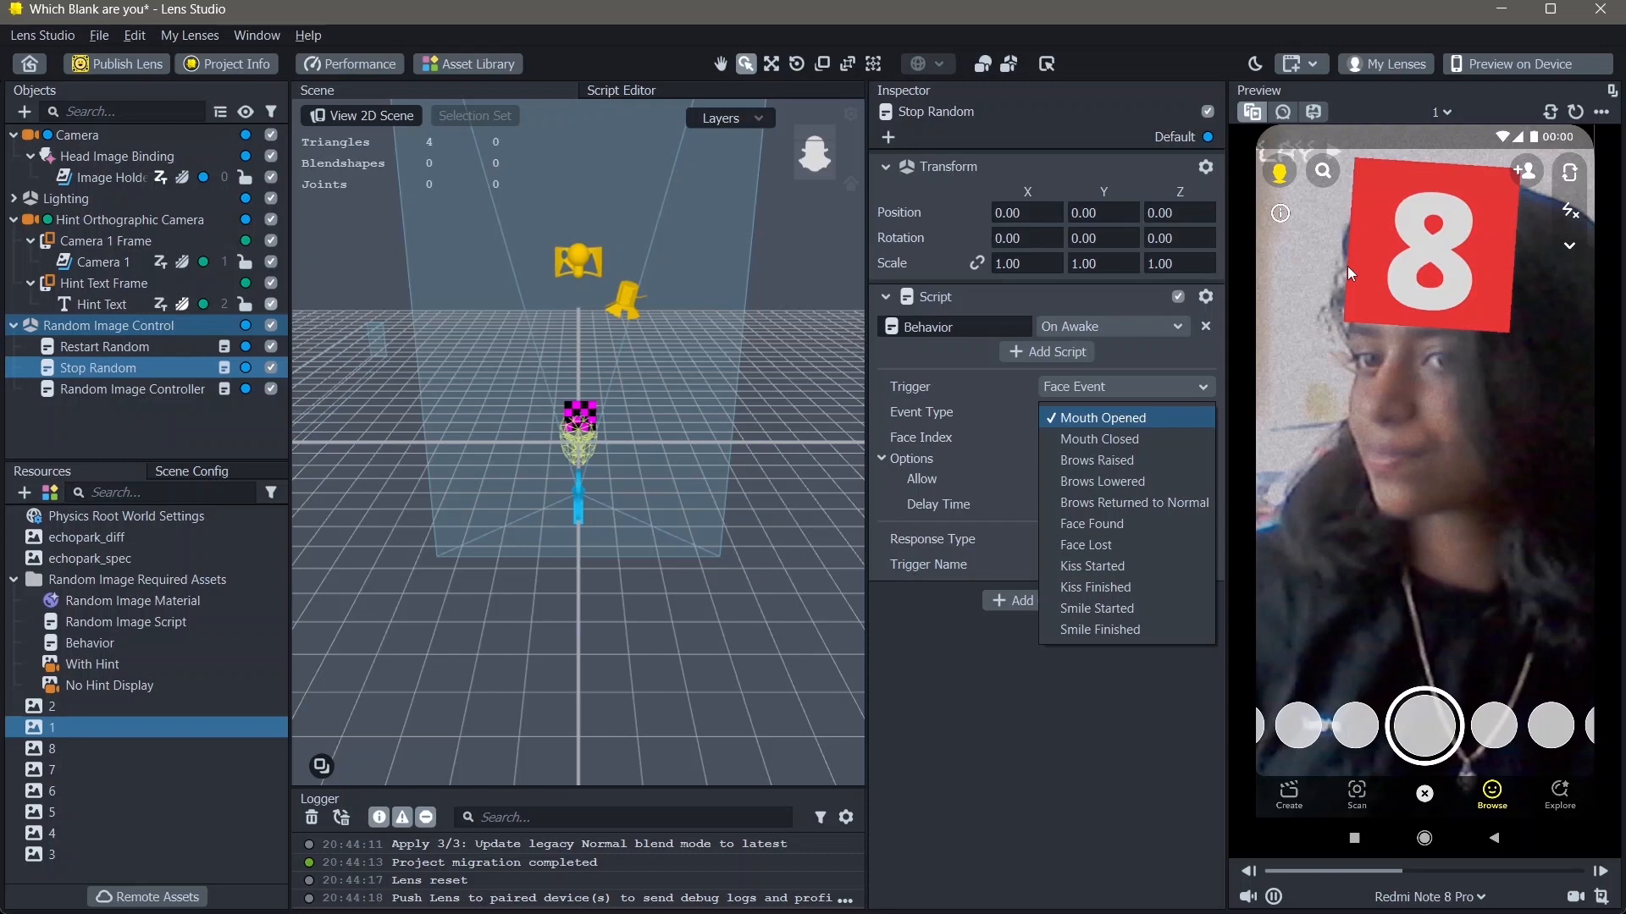
- Select Restart Random to view its tap-triggered randomImageStart behaviour
{"action": "left_click", "coordinate": [105, 346]}
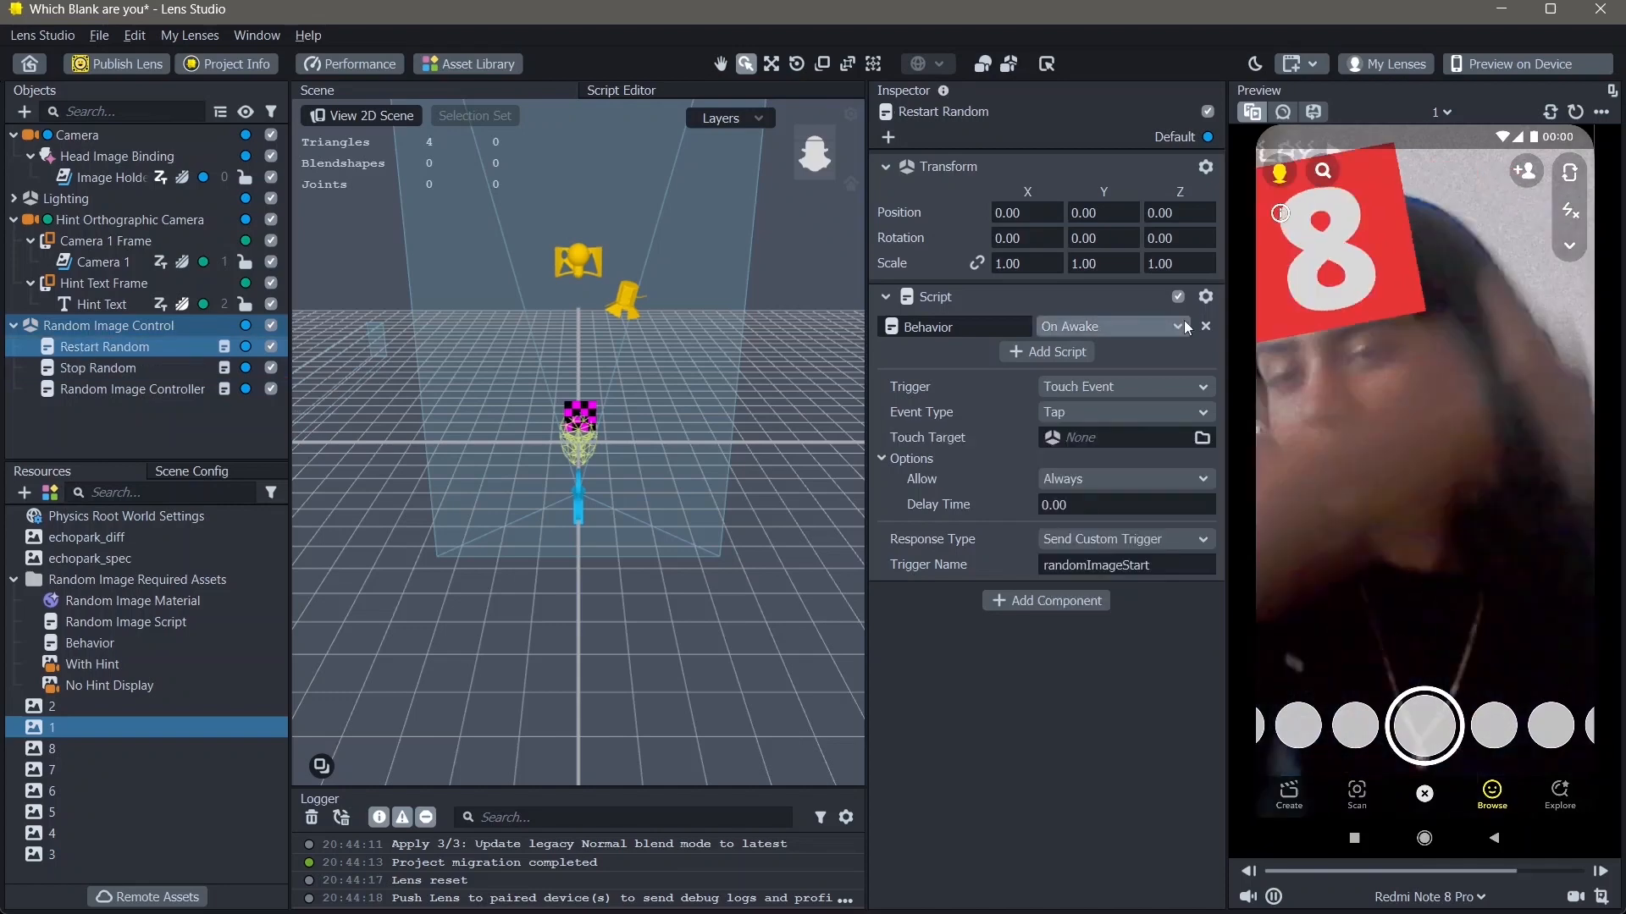